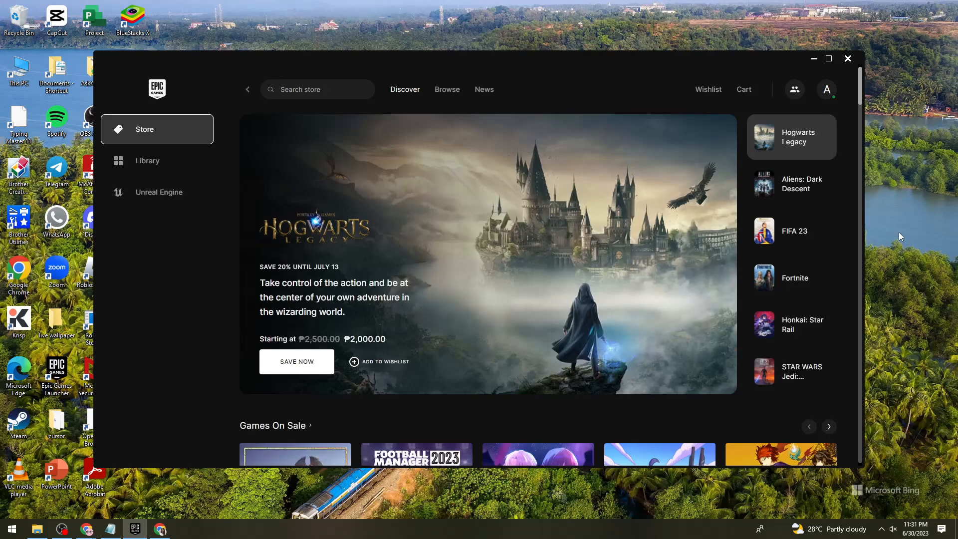
Search the store for 'dead island' and open the Dead Island 2 page, priced PHP 2,199
{"action": "left_click", "coordinate": [792, 183]}
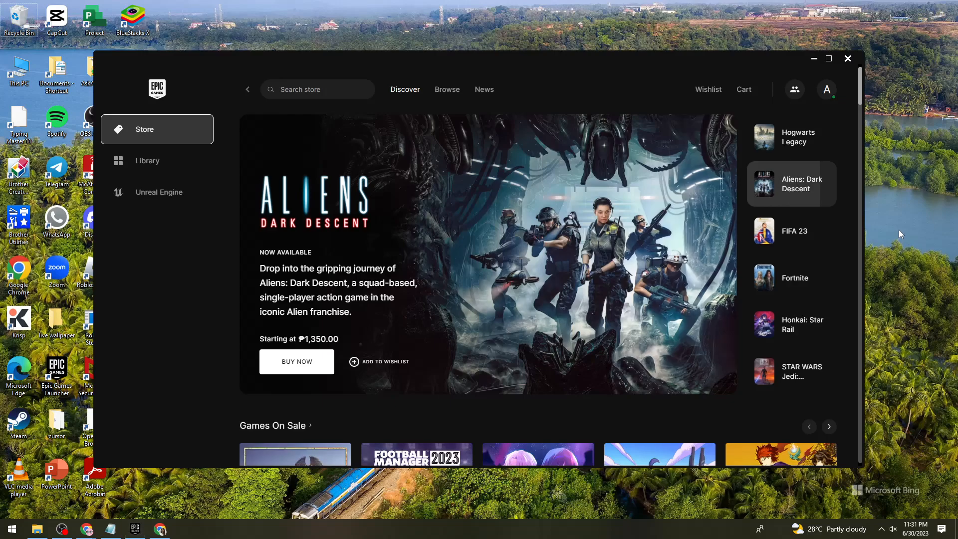
{"action": "left_click", "coordinate": [791, 231]}
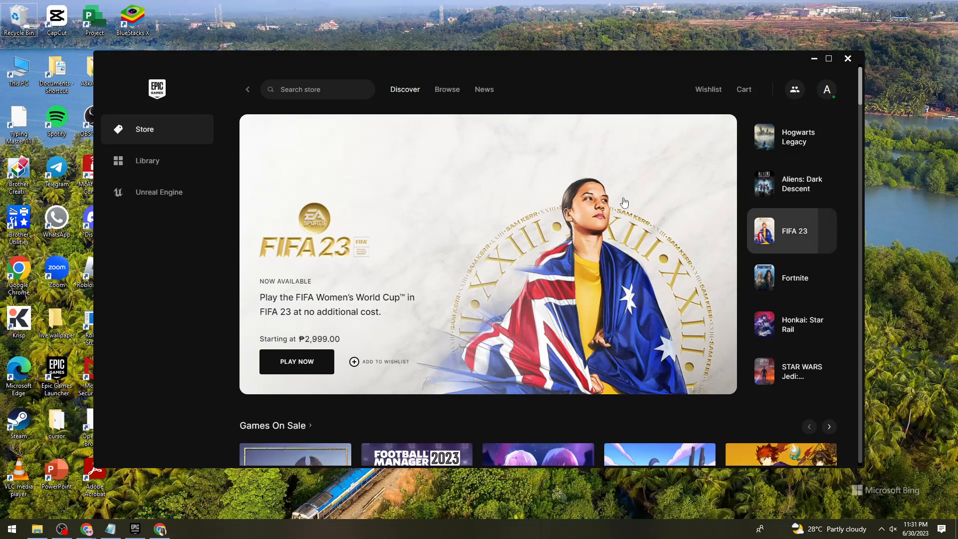
{"action": "mouse_move", "coordinate": [384, 78]}
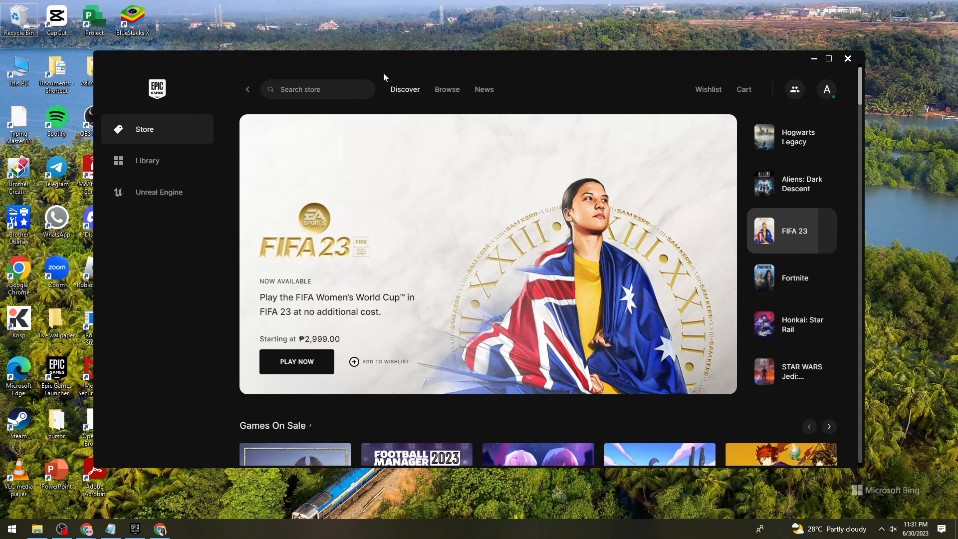
{"action": "mouse_move", "coordinate": [541, 84]}
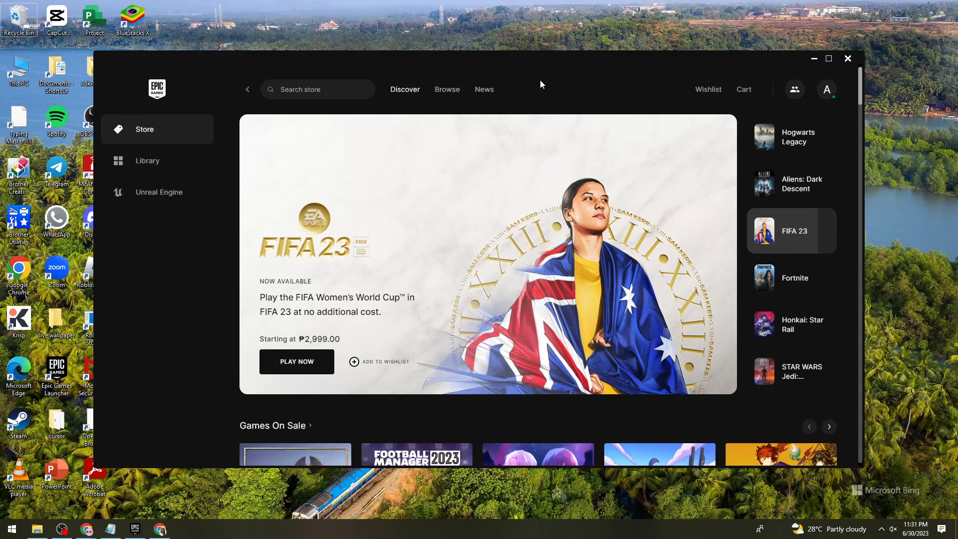
{"action": "mouse_move", "coordinate": [353, 90]}
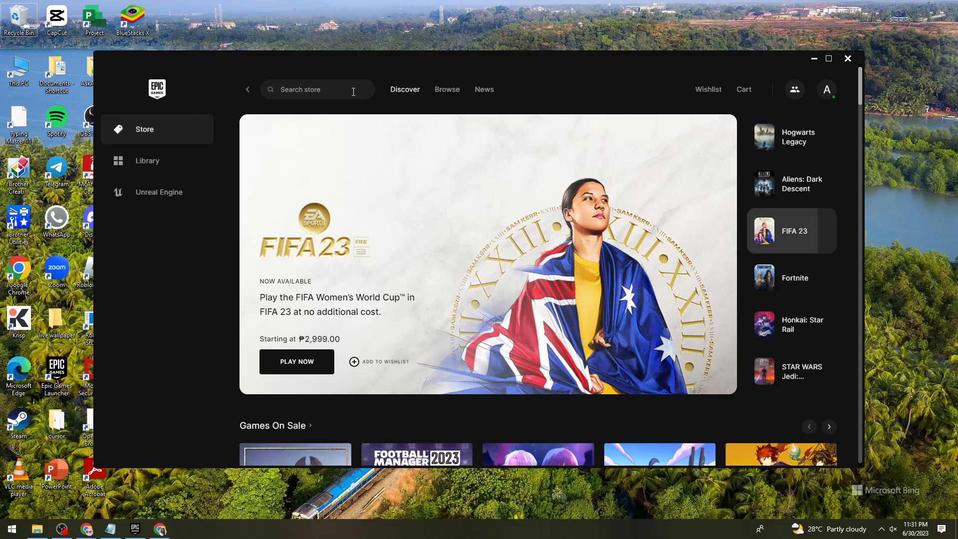
{"action": "left_click", "coordinate": [300, 90]}
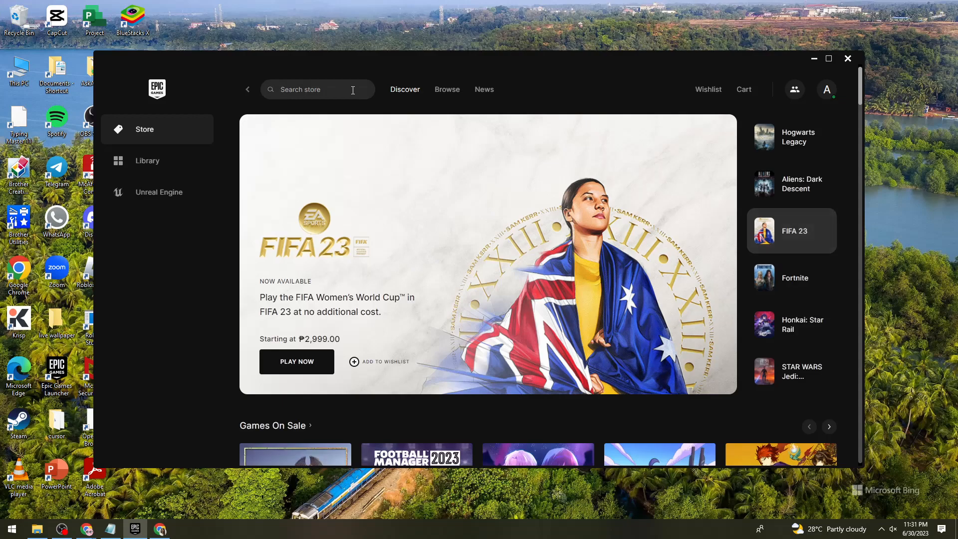
{"action": "type", "text": "dead island"}
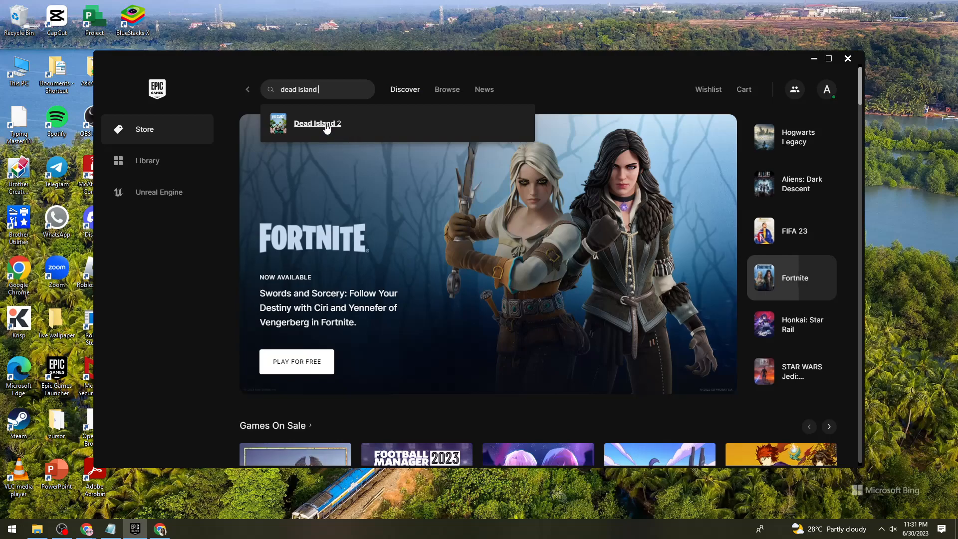
{"action": "left_click", "coordinate": [318, 122]}
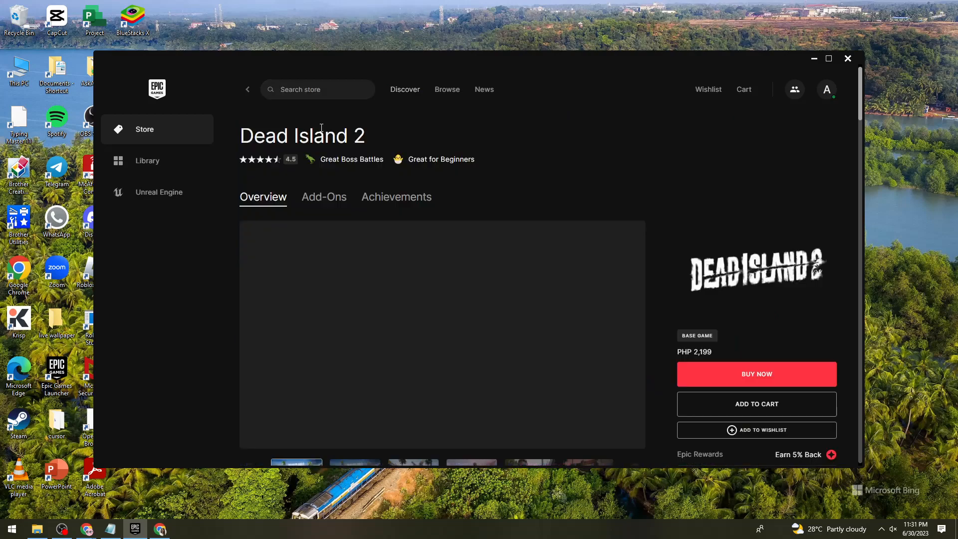
Buy Dead Island 2 now to reach the PHP 2,199.00 checkout
{"action": "left_click", "coordinate": [441, 335]}
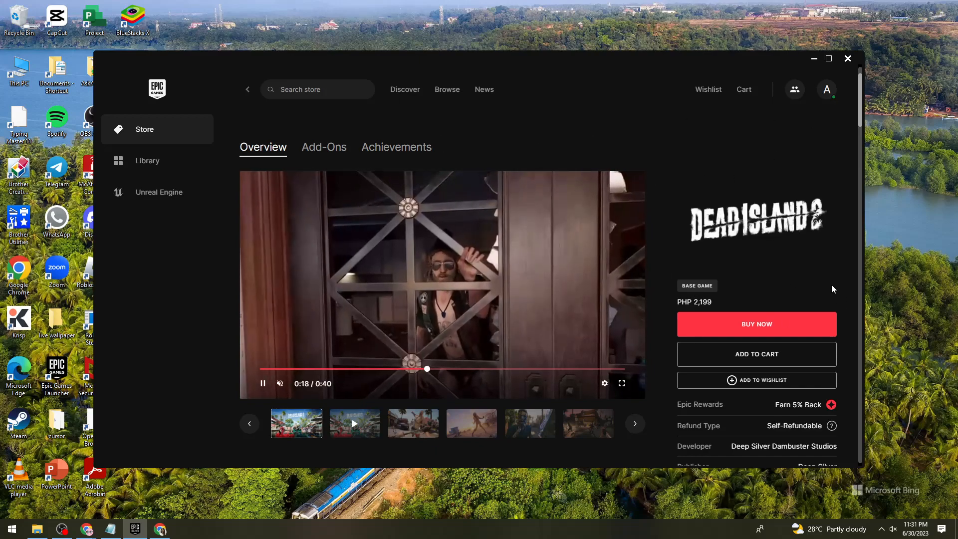
{"action": "left_click", "coordinate": [757, 323]}
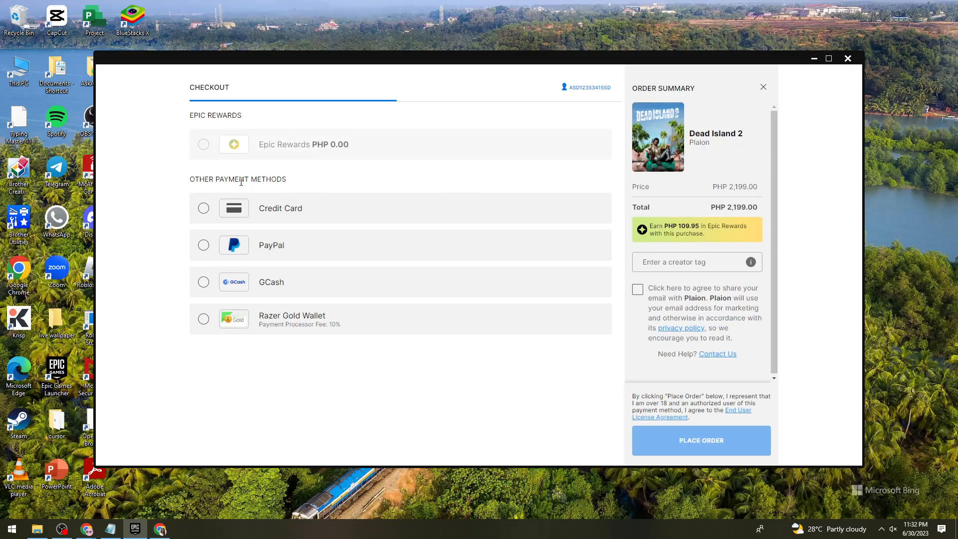
{"action": "mouse_move", "coordinate": [245, 181]}
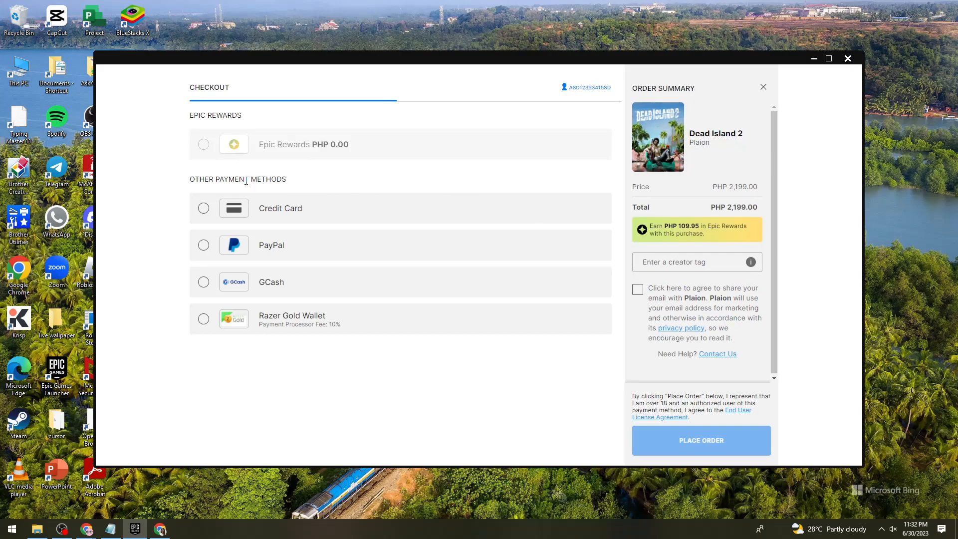
{"action": "mouse_move", "coordinate": [277, 250]}
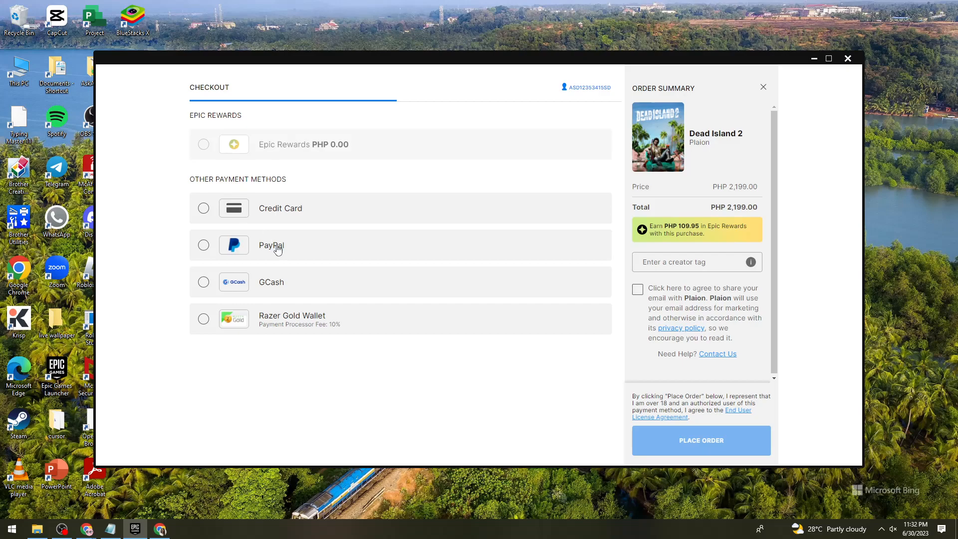
Select PayPal under Other Payment Methods in checkout
{"action": "left_click", "coordinate": [204, 245]}
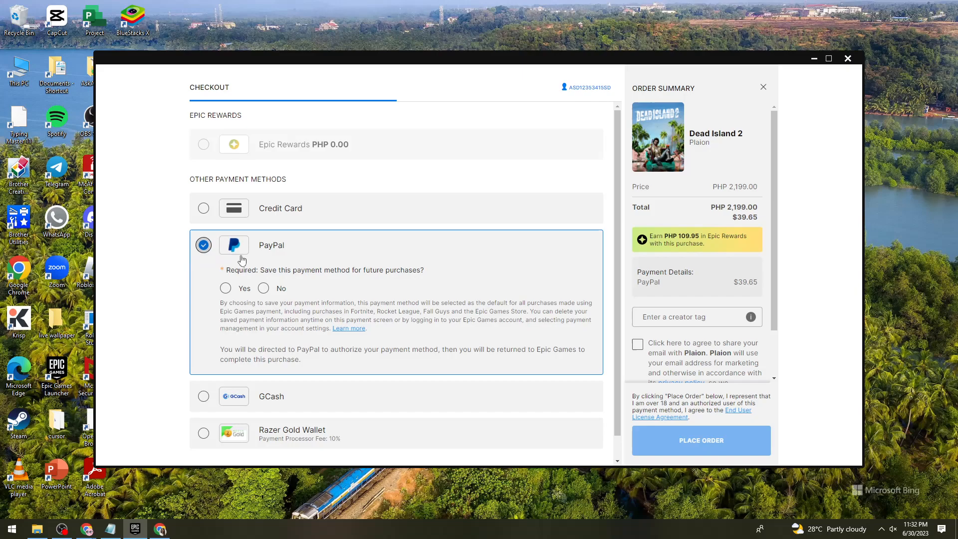
{"action": "mouse_move", "coordinate": [270, 273]}
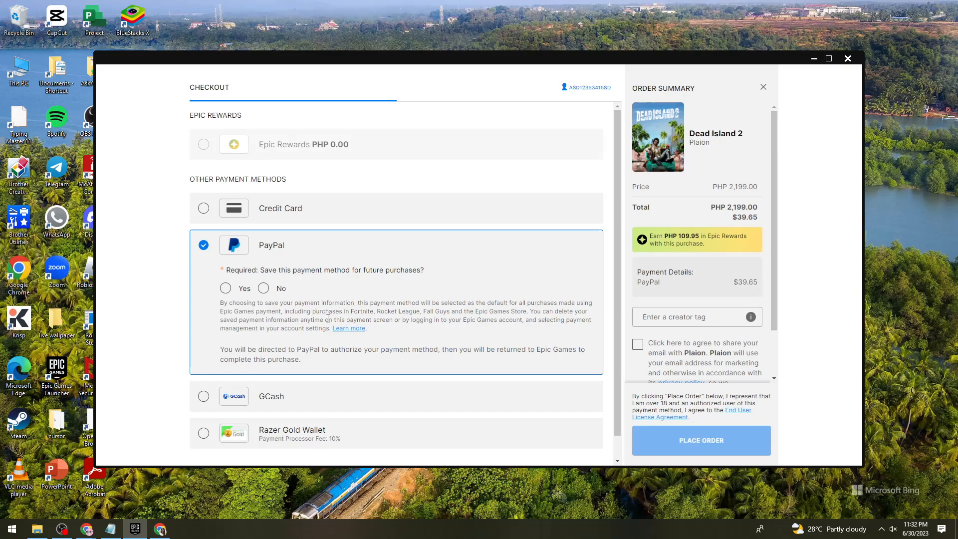
{"action": "mouse_move", "coordinate": [817, 248]}
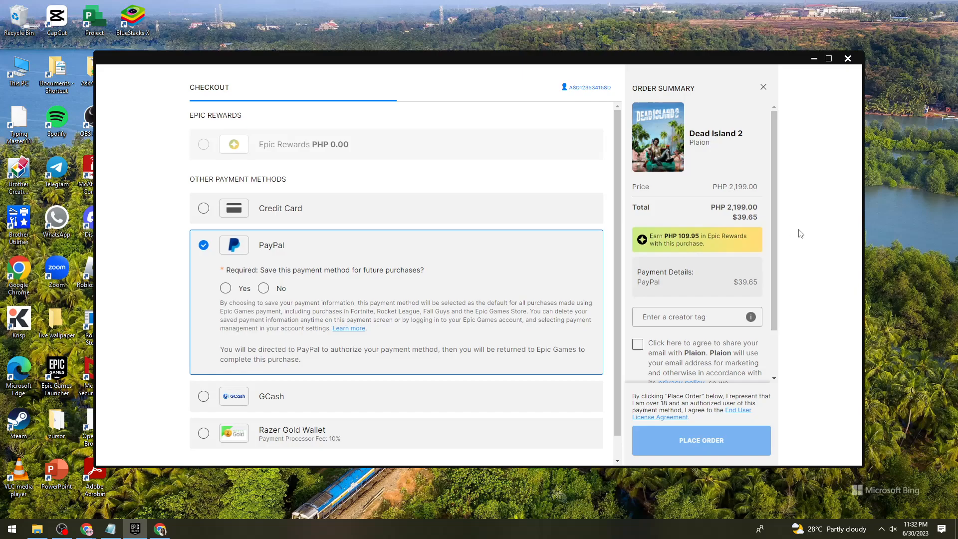
Tick the Plaion email-sharing consent and place the order, which hits a required-fields notice
{"action": "scroll", "scroll_direction": "down", "scroll_amount": 3}
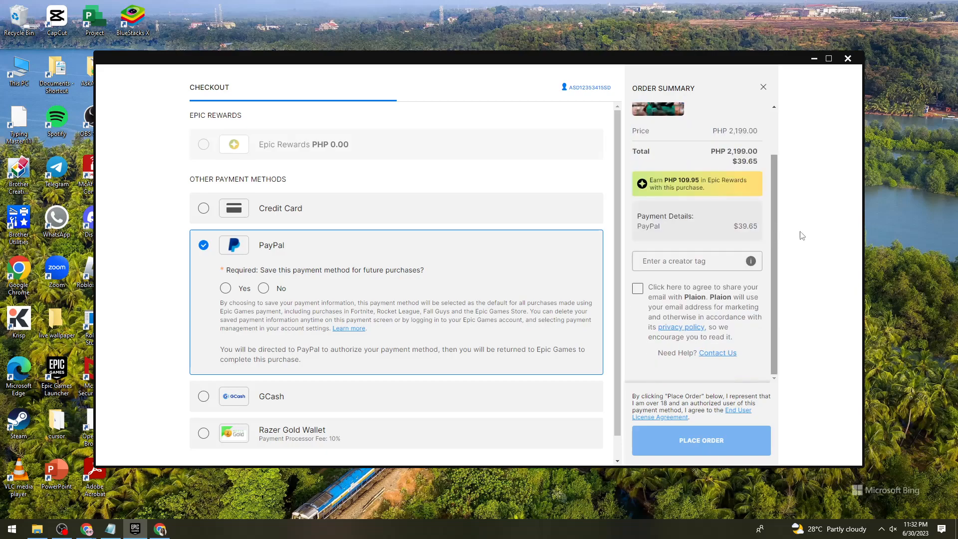
{"action": "mouse_move", "coordinate": [817, 229]}
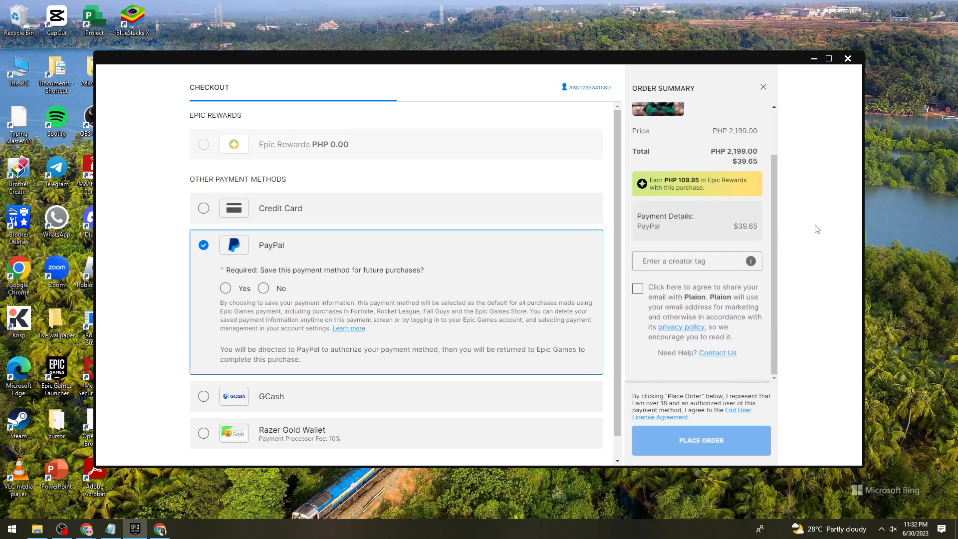
{"action": "left_click", "coordinate": [636, 289]}
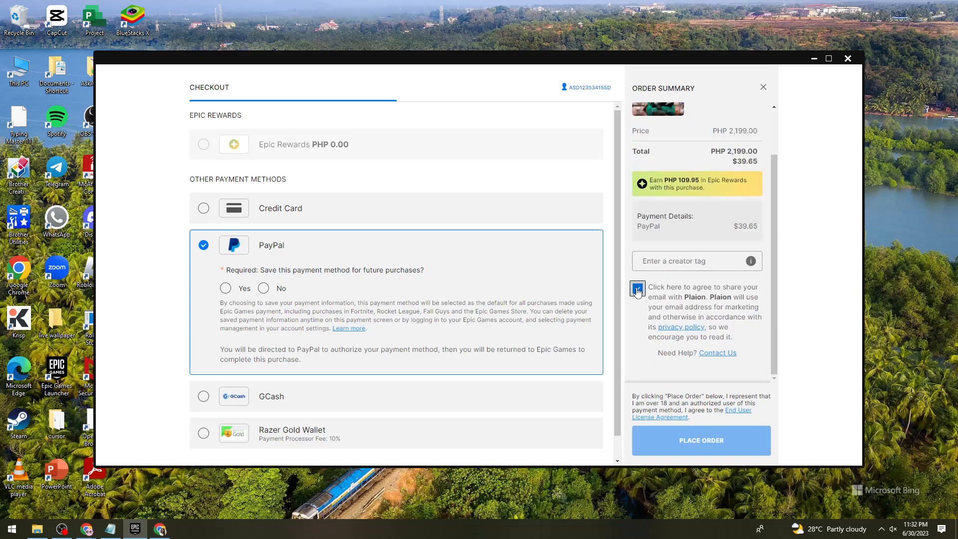
{"action": "left_click", "coordinate": [637, 287]}
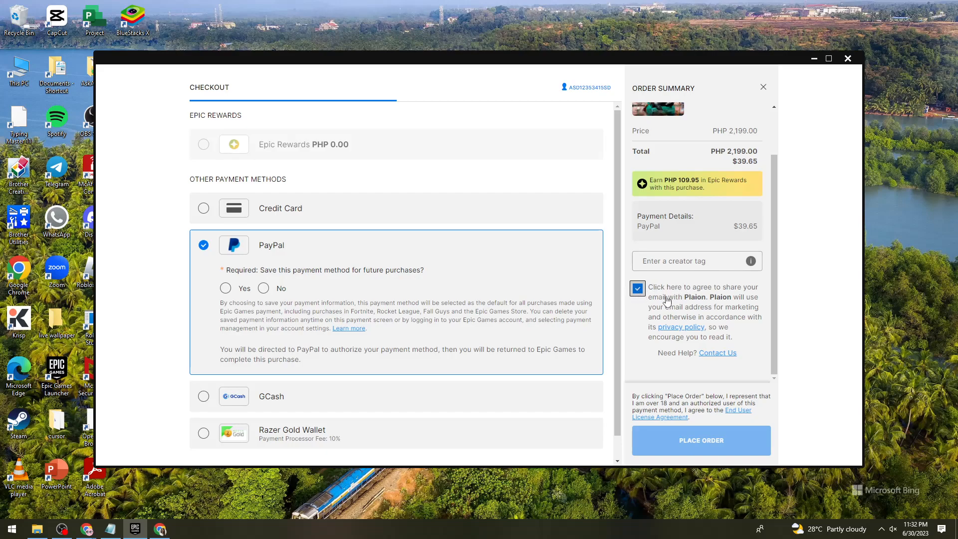
{"action": "mouse_move", "coordinate": [699, 304]}
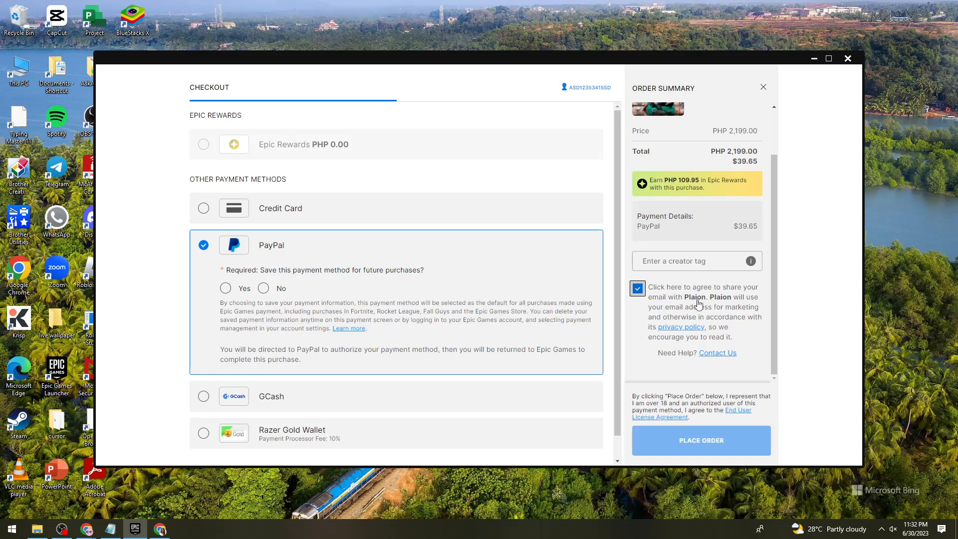
{"action": "mouse_move", "coordinate": [727, 304]}
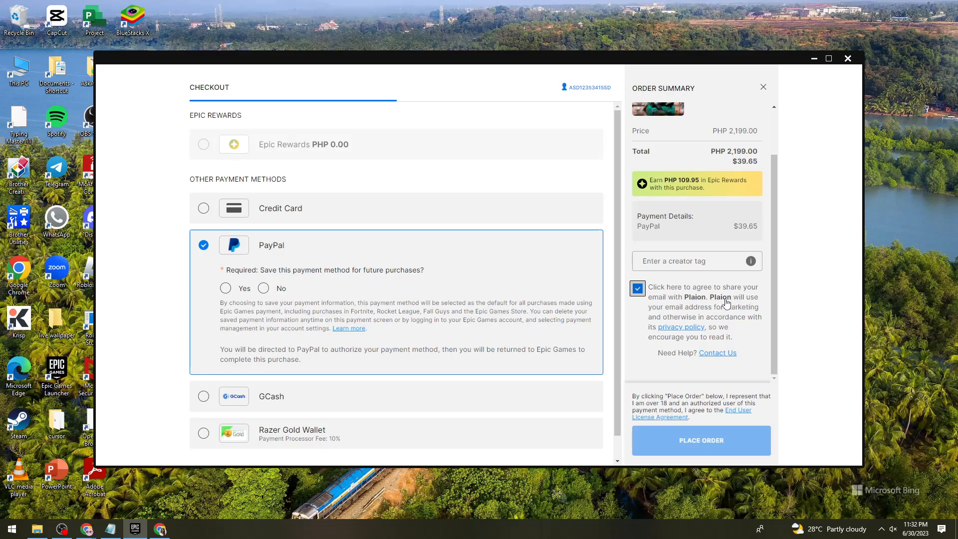
{"action": "mouse_move", "coordinate": [858, 313]}
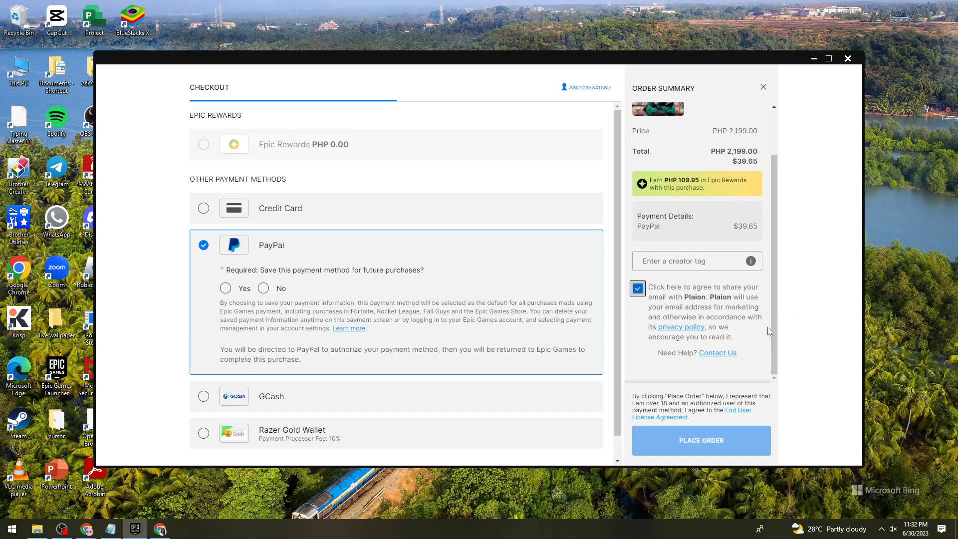
{"action": "mouse_move", "coordinate": [831, 316]}
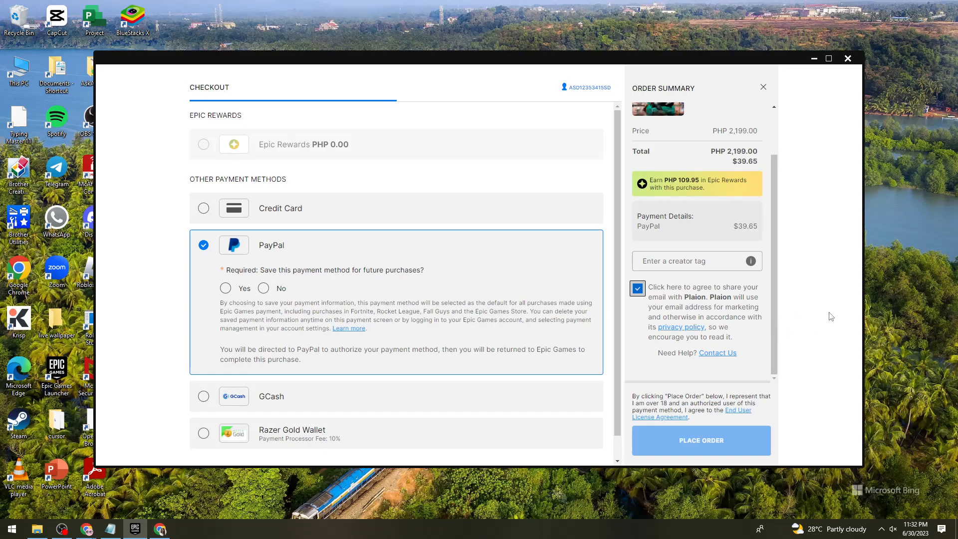
{"action": "mouse_move", "coordinate": [798, 304]}
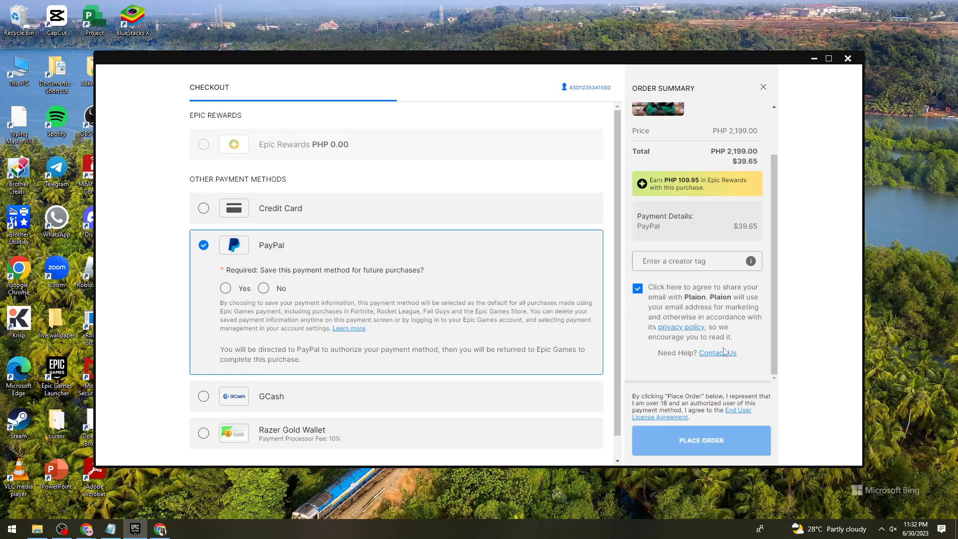
{"action": "mouse_move", "coordinate": [757, 212]}
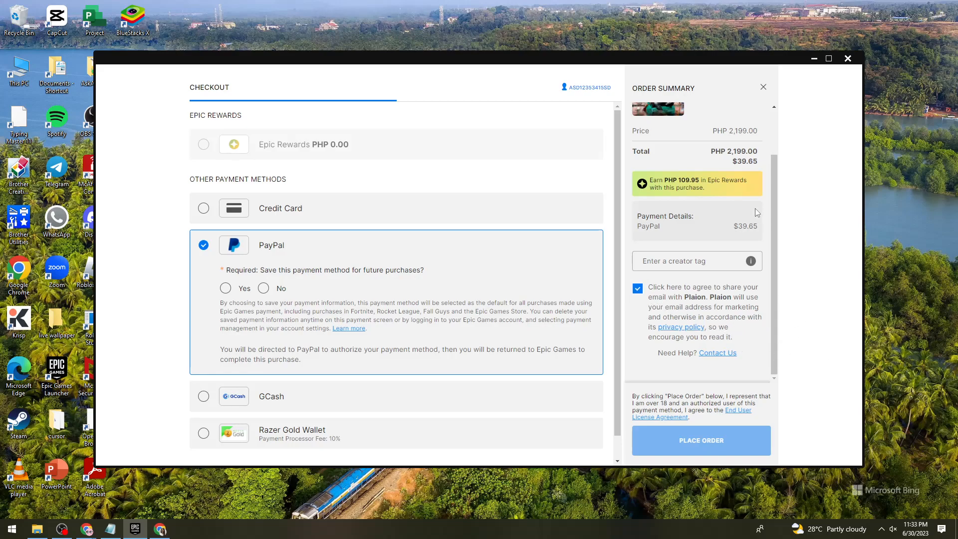
{"action": "left_click", "coordinate": [700, 440]}
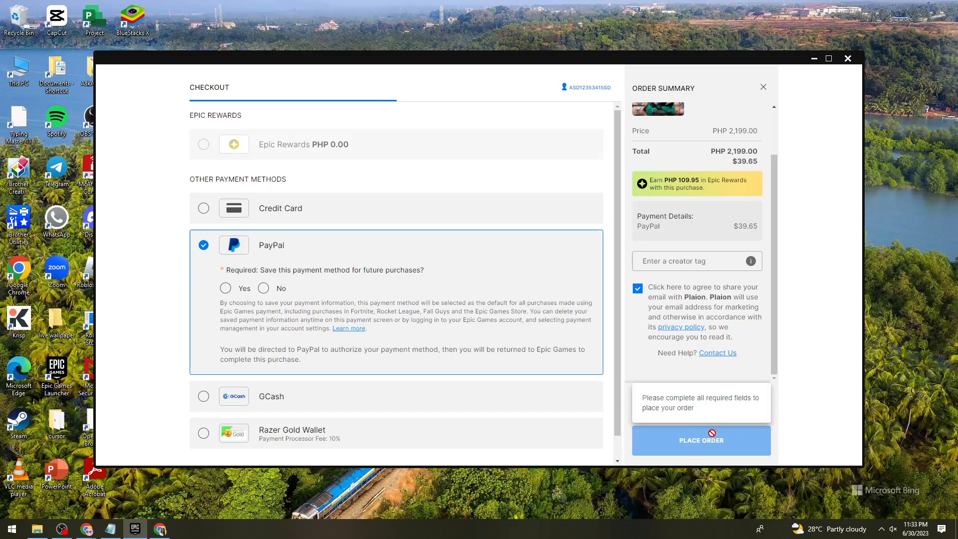